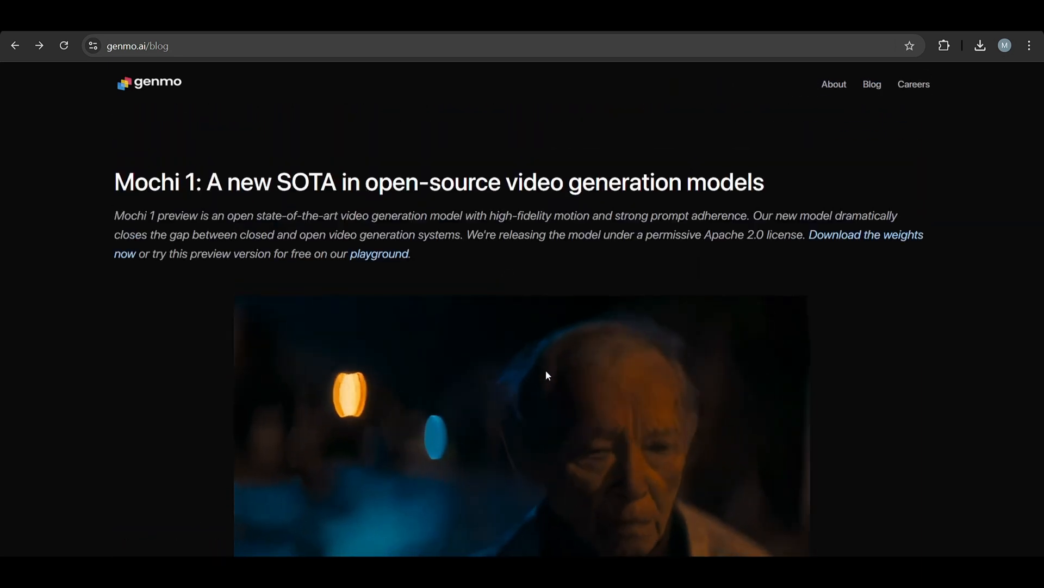
Step: Play the grid_output sample video and read the README down to Hardware Requirements
scroll(down, 3)
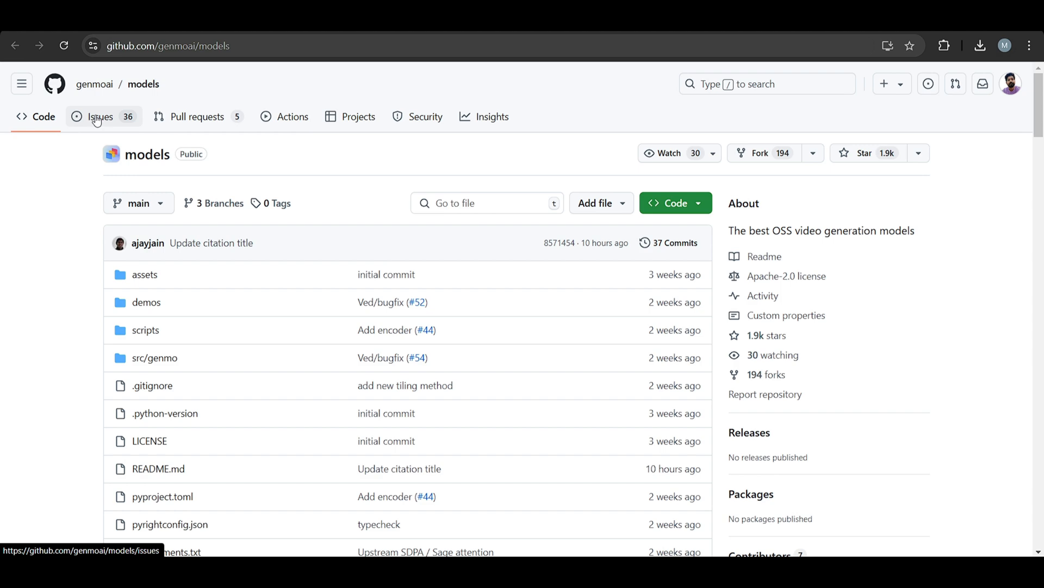
scroll(down, 3)
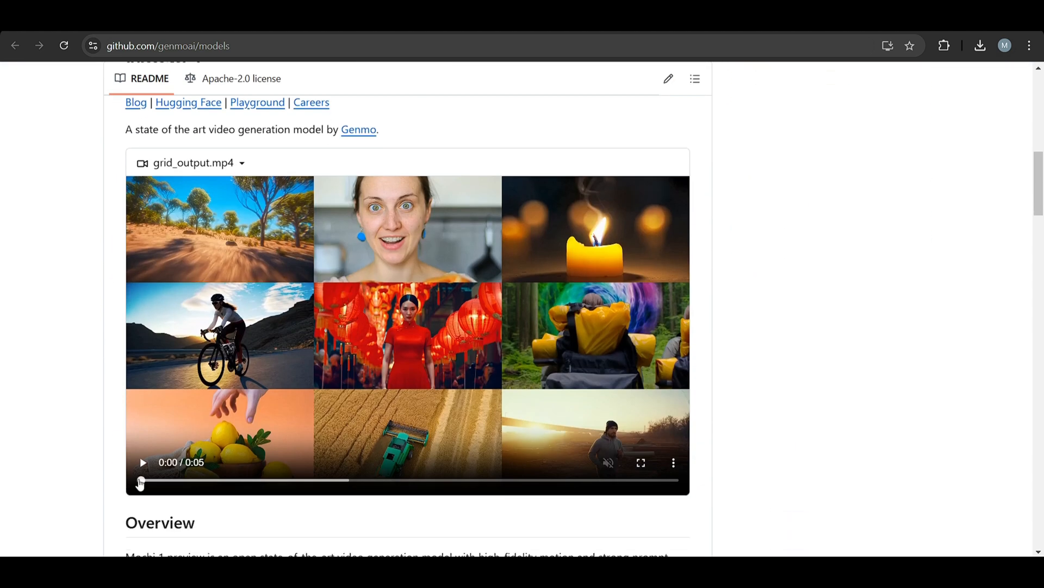
click(141, 462)
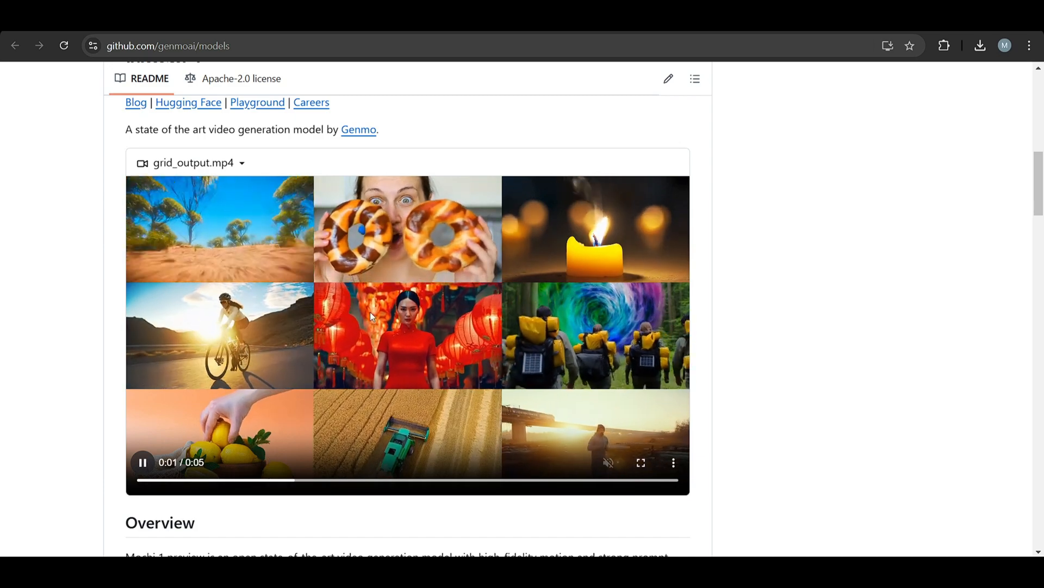
scroll(down, 3)
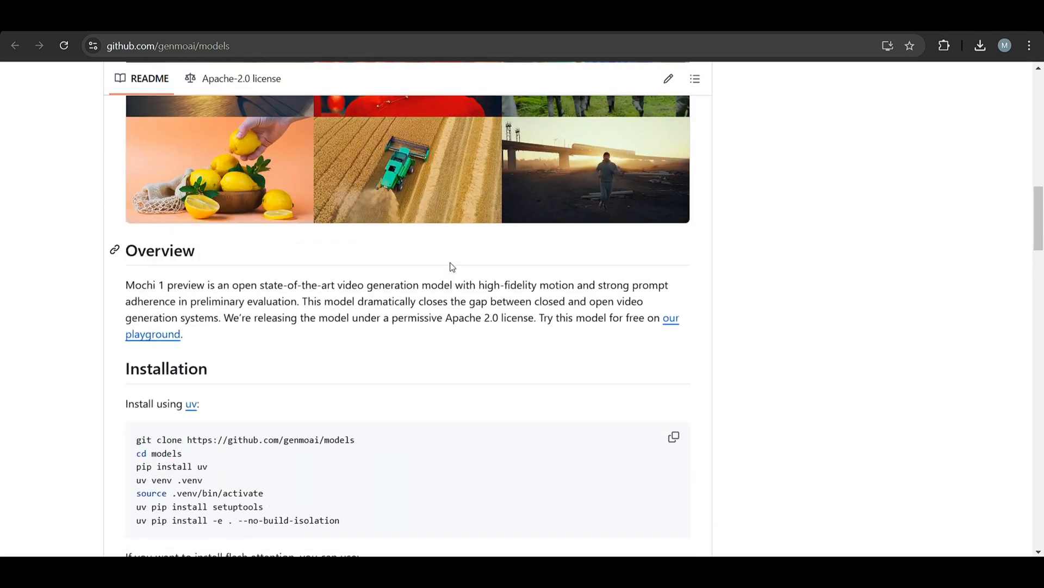
scroll(down, 3)
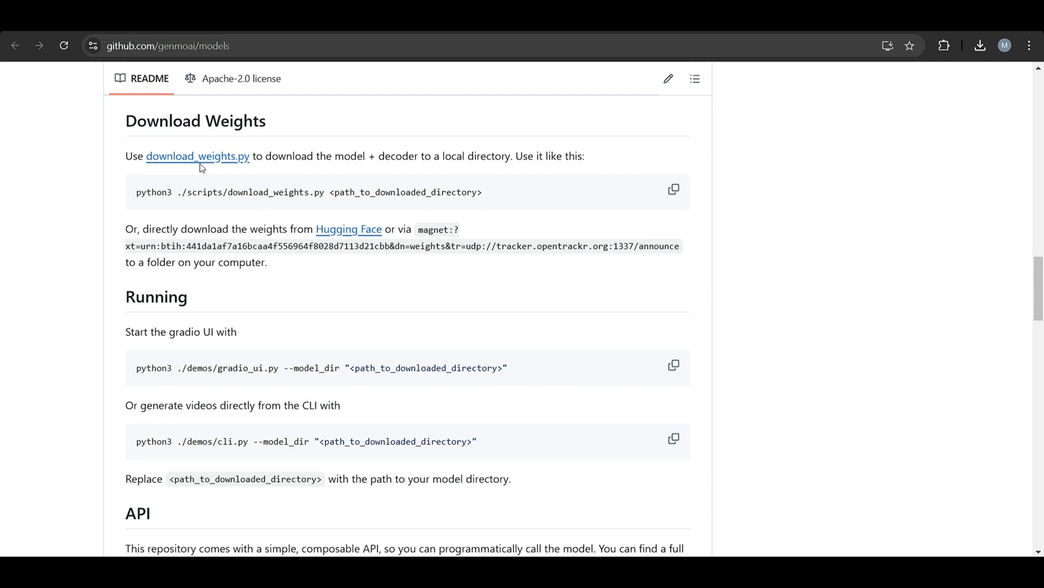
mouse_move(360, 236)
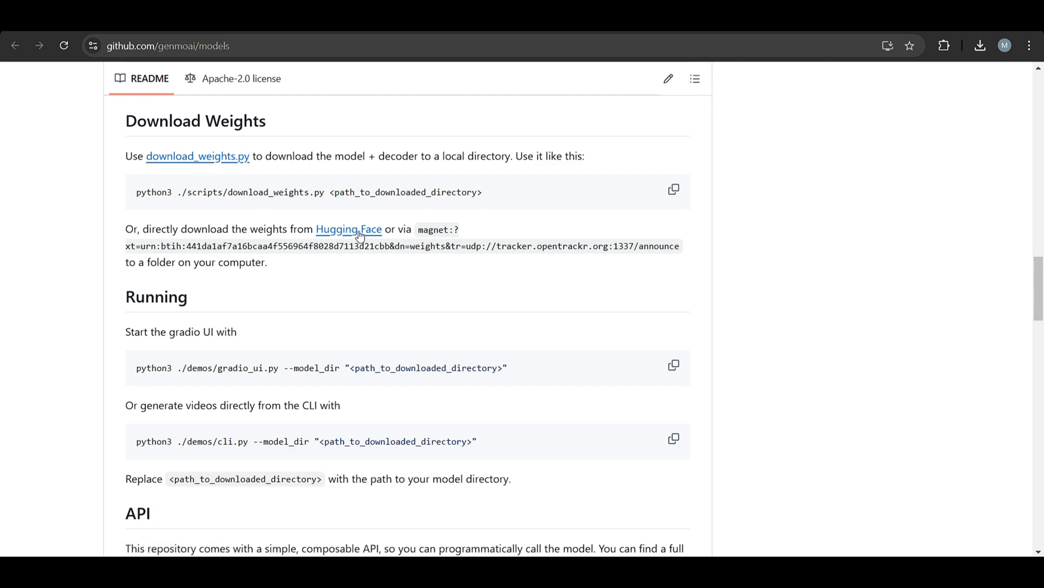
scroll(down, 3)
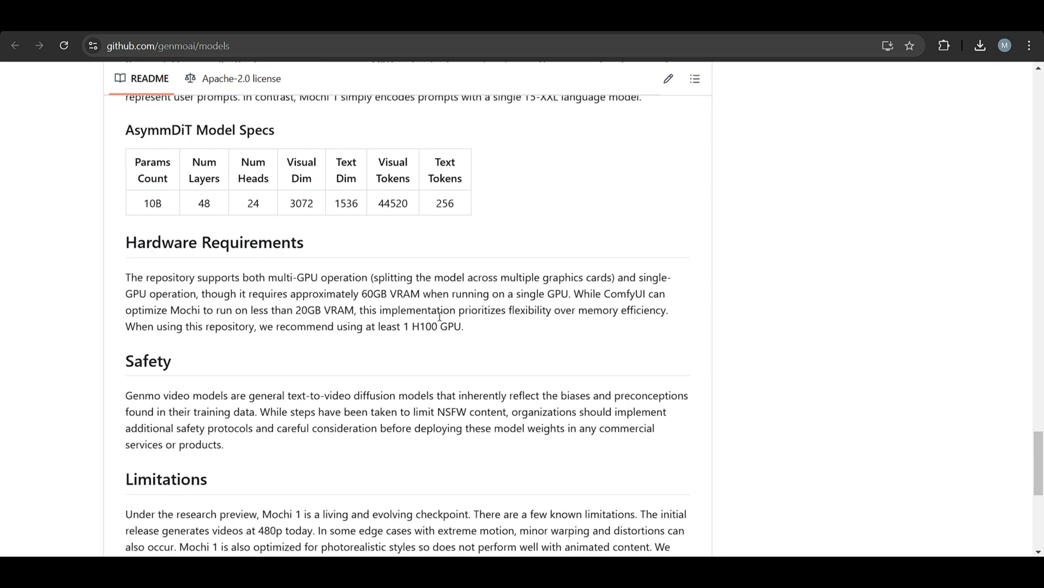
scroll(up, 3)
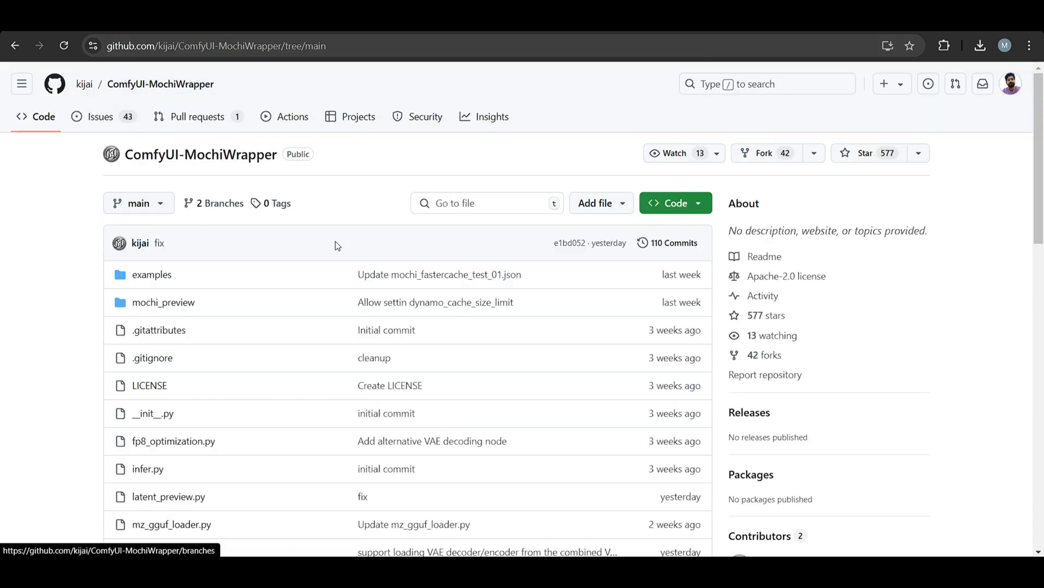
Step: Browse the examples folder, return to the repo root and show the HTTPS clone URL
click(153, 274)
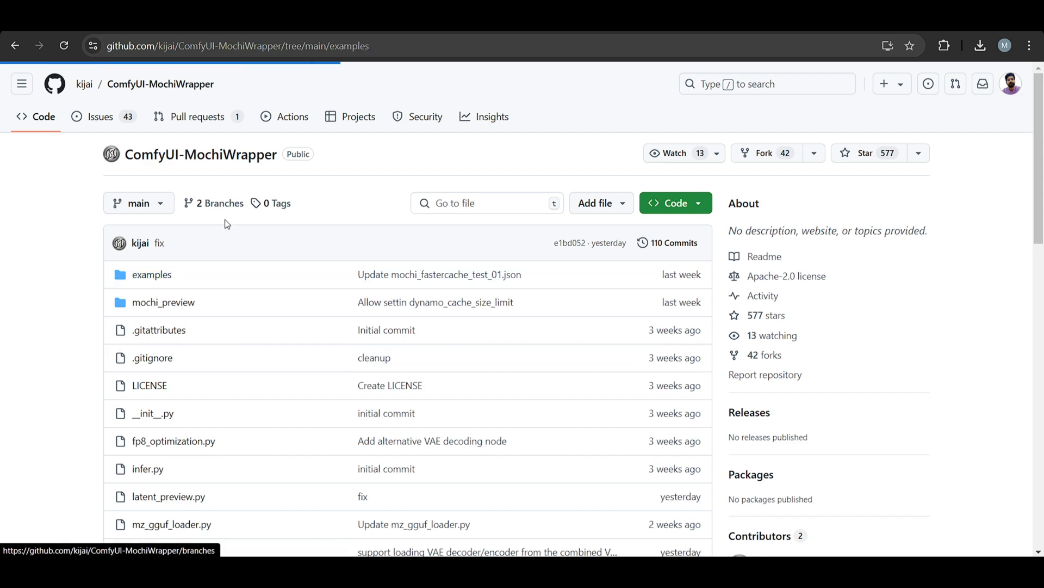
click(152, 274)
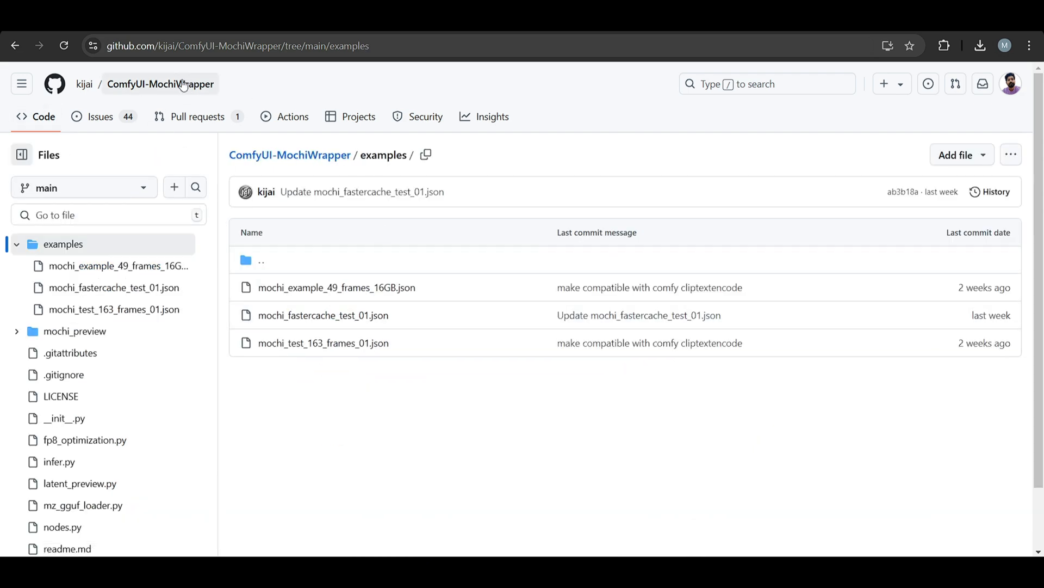
click(160, 84)
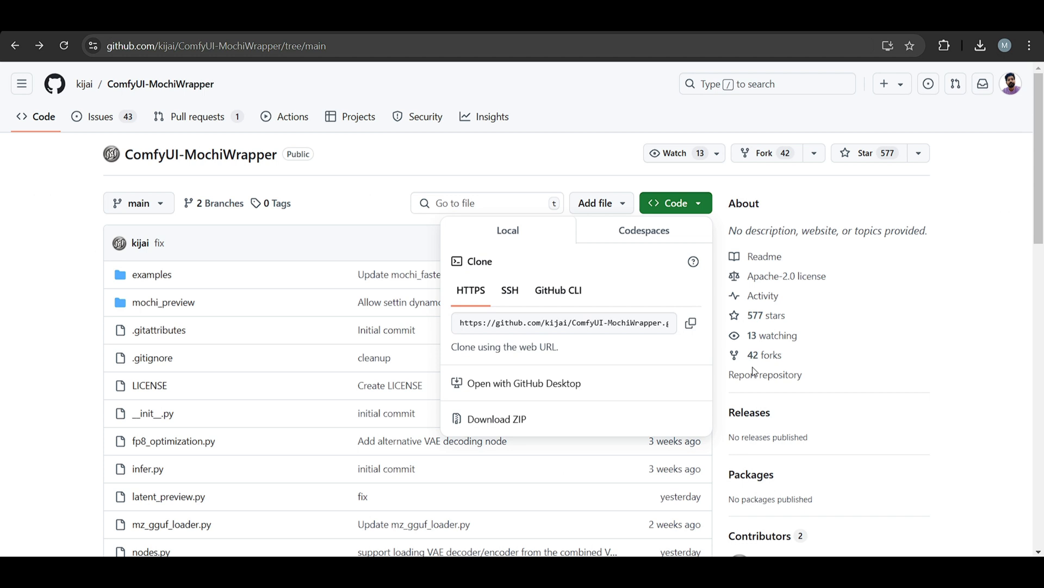
click(692, 324)
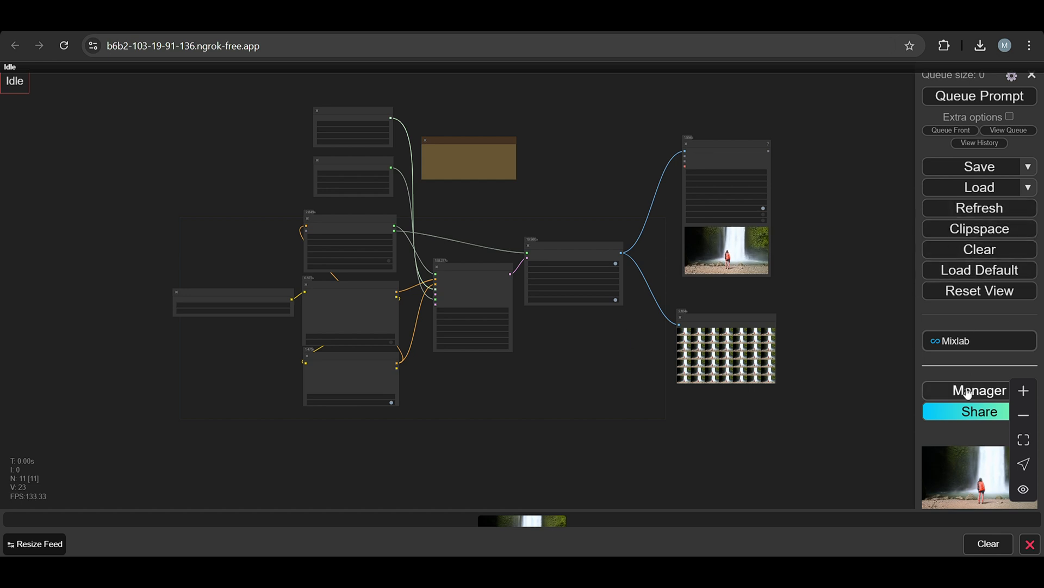
click(979, 390)
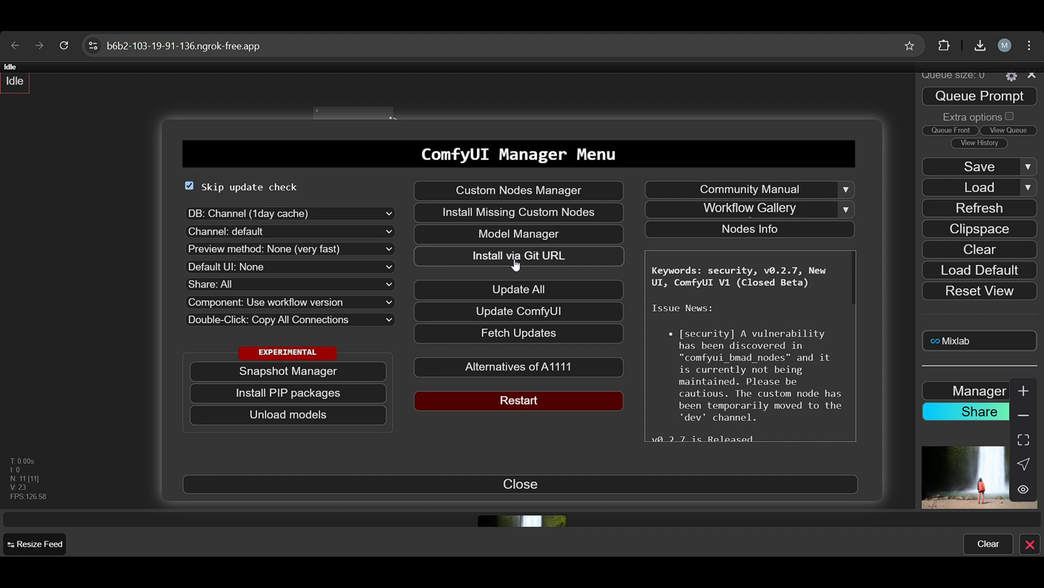
click(517, 255)
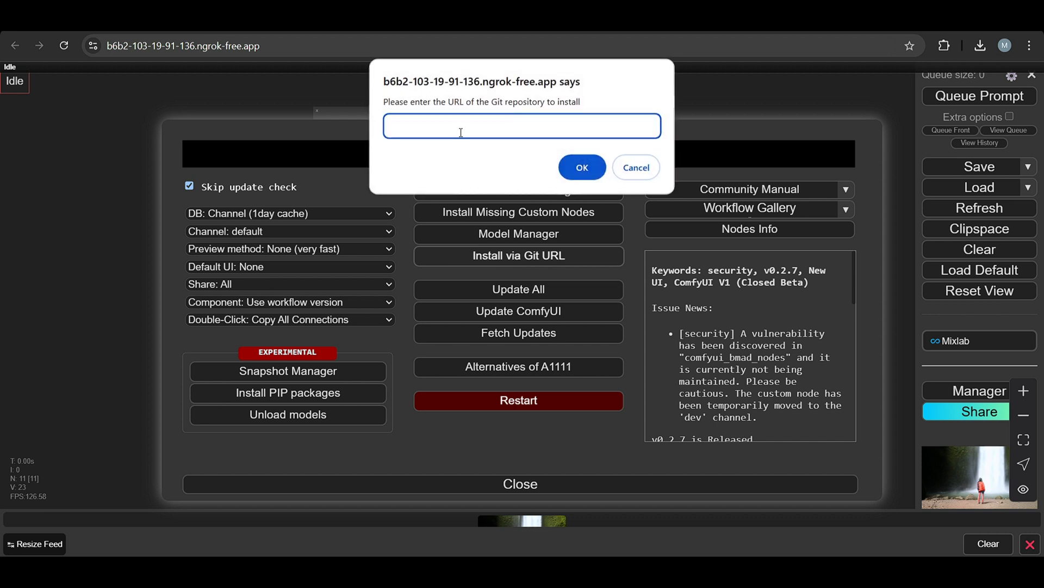
text(https://github.com/kijai/ComfyUI-MochiWrapper.git)
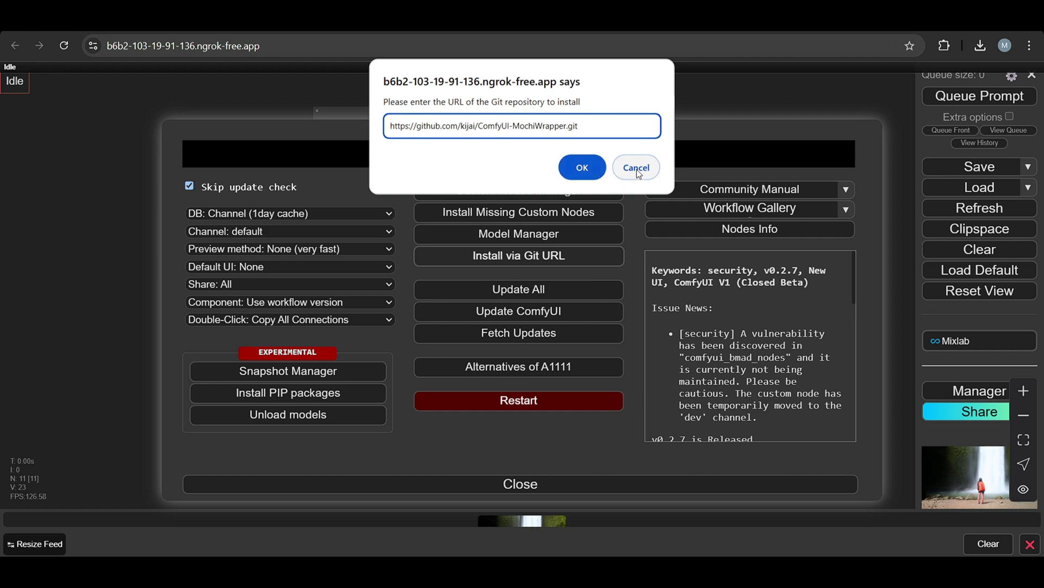
click(633, 167)
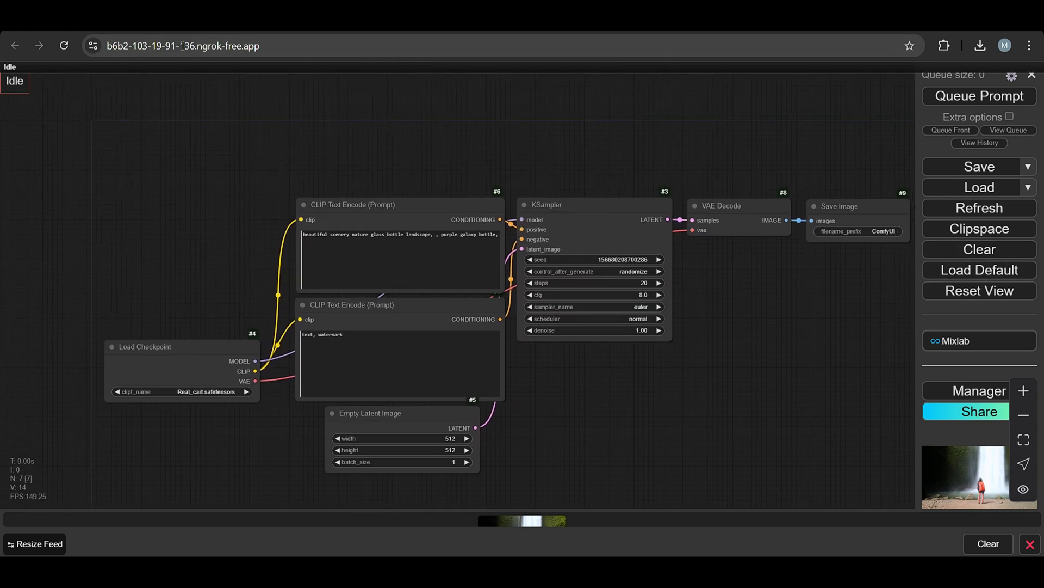
Step: Check the repository's examples folder again, then load a saved workflow into ComfyUI
click(183, 45)
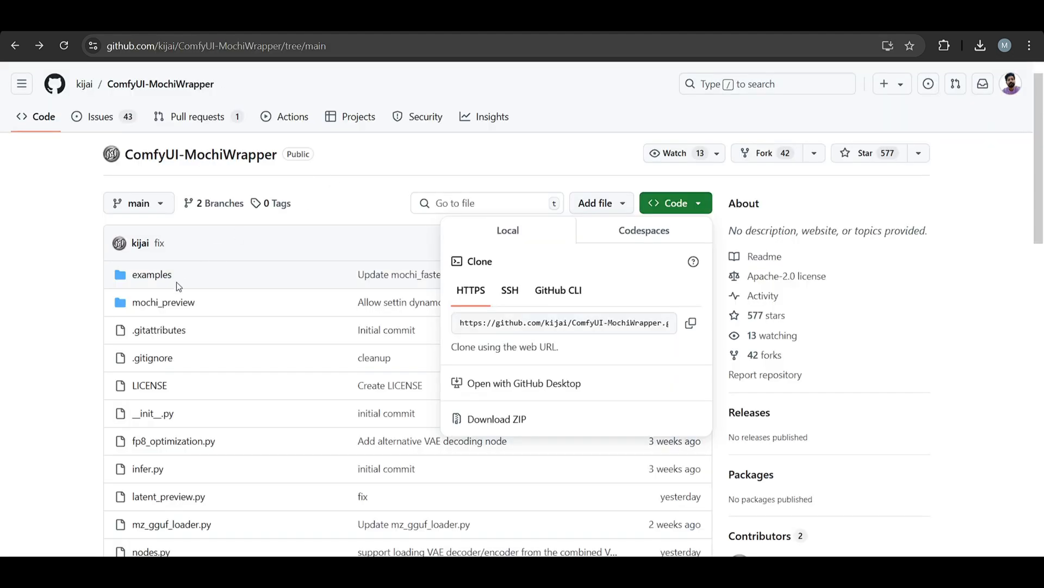
click(151, 275)
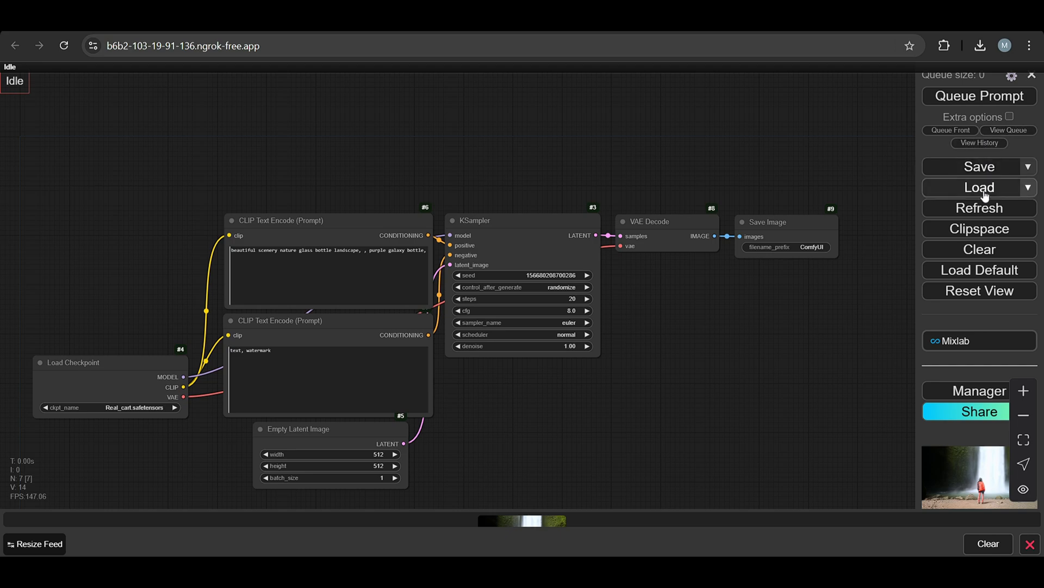
click(980, 187)
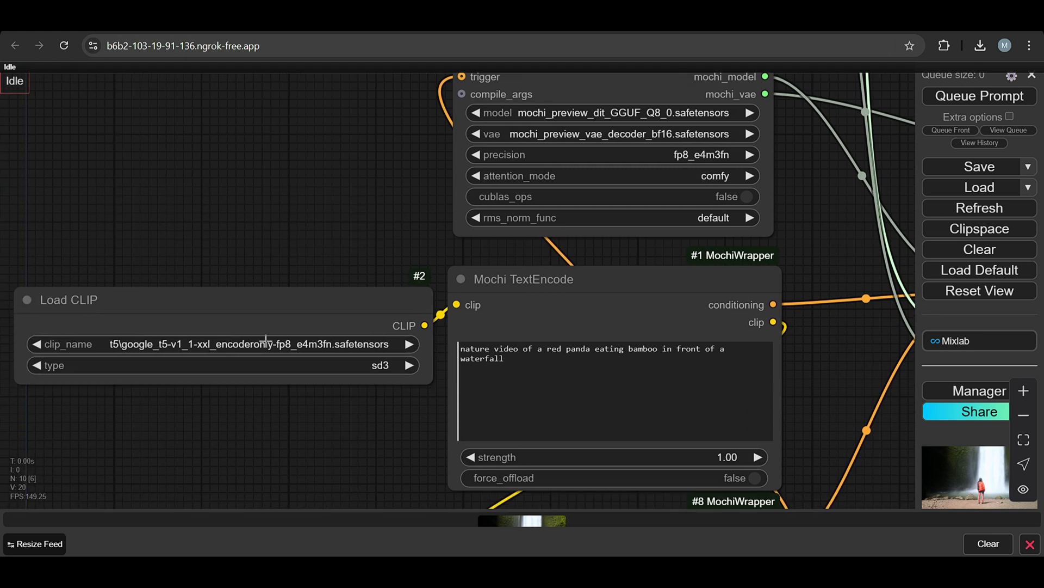
Step: Search the Model Manager for 't5', see the fp8_e4m3fn encoder installed, and close the list
click(982, 390)
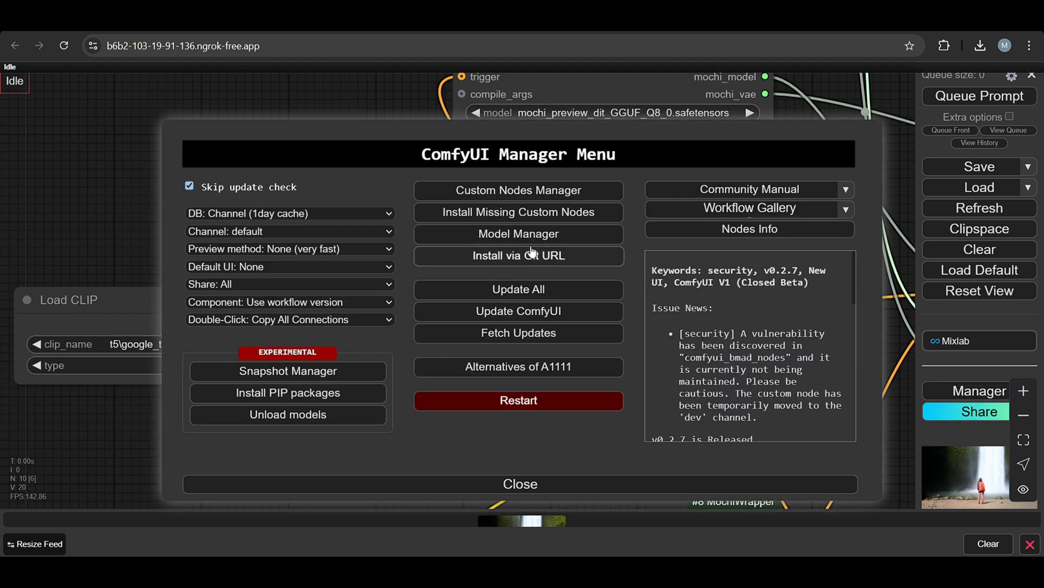
click(518, 233)
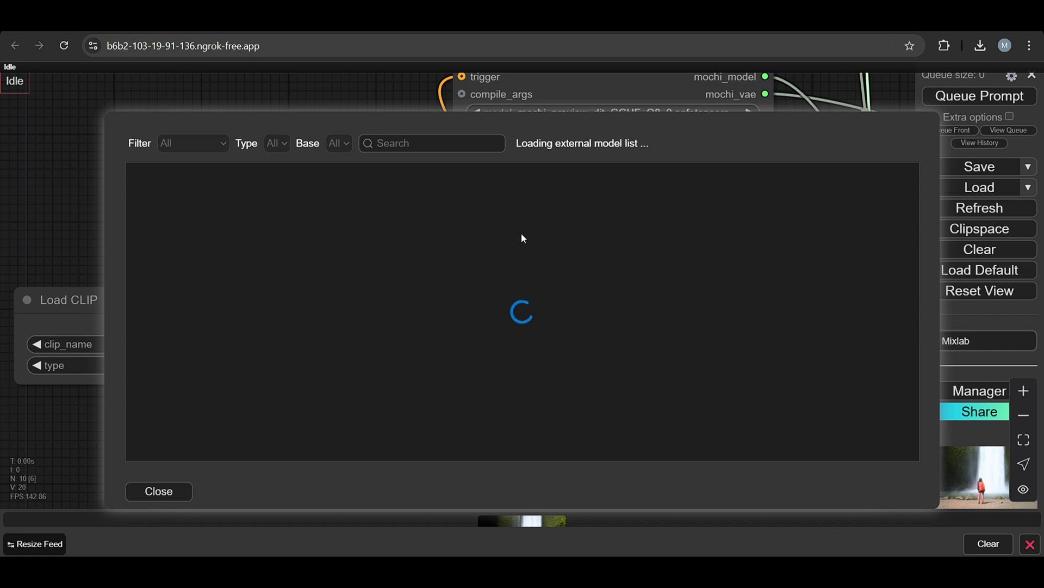
text(t)
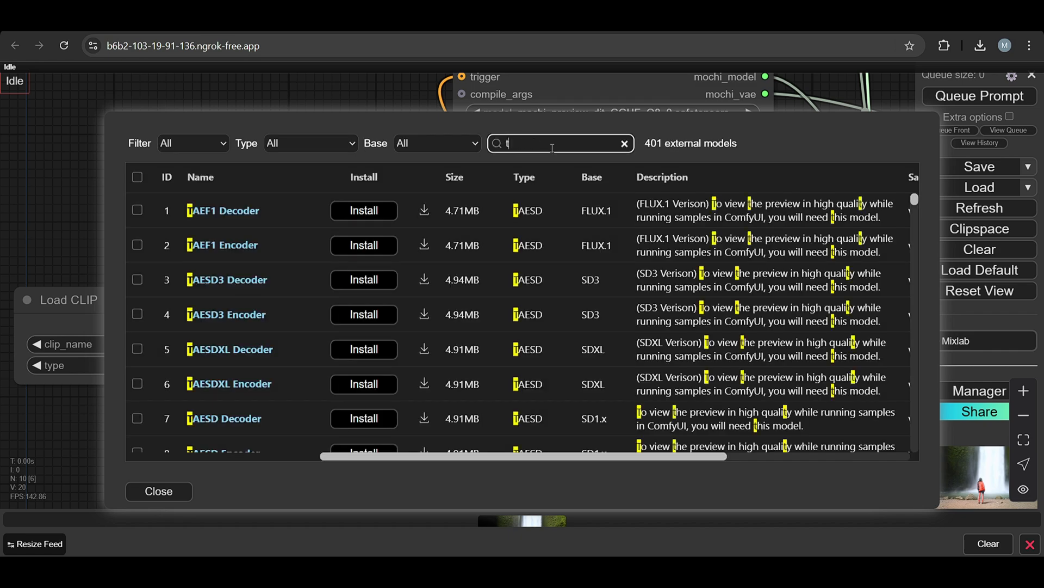
text(5)
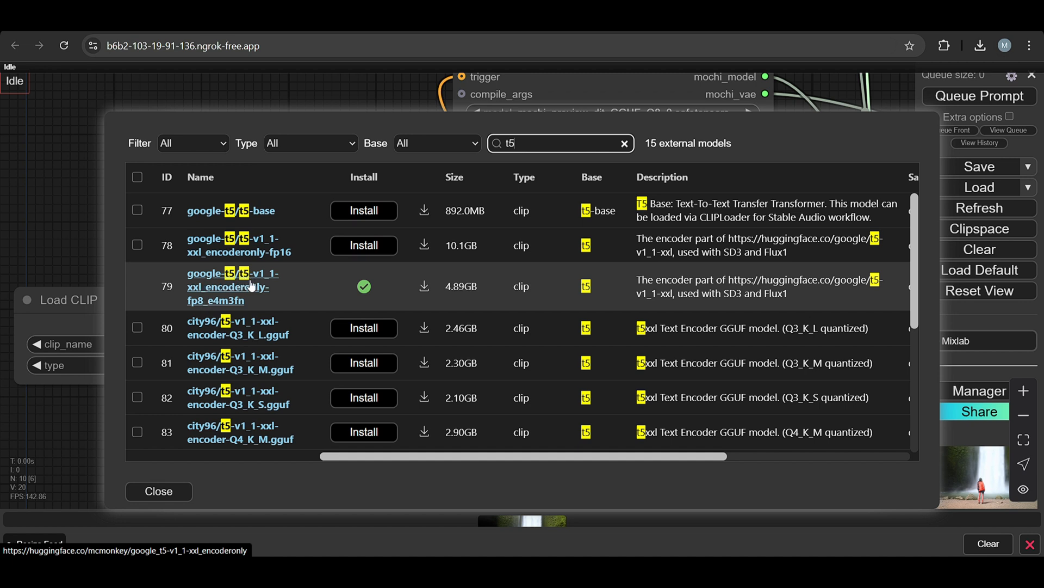
mouse_move(205, 312)
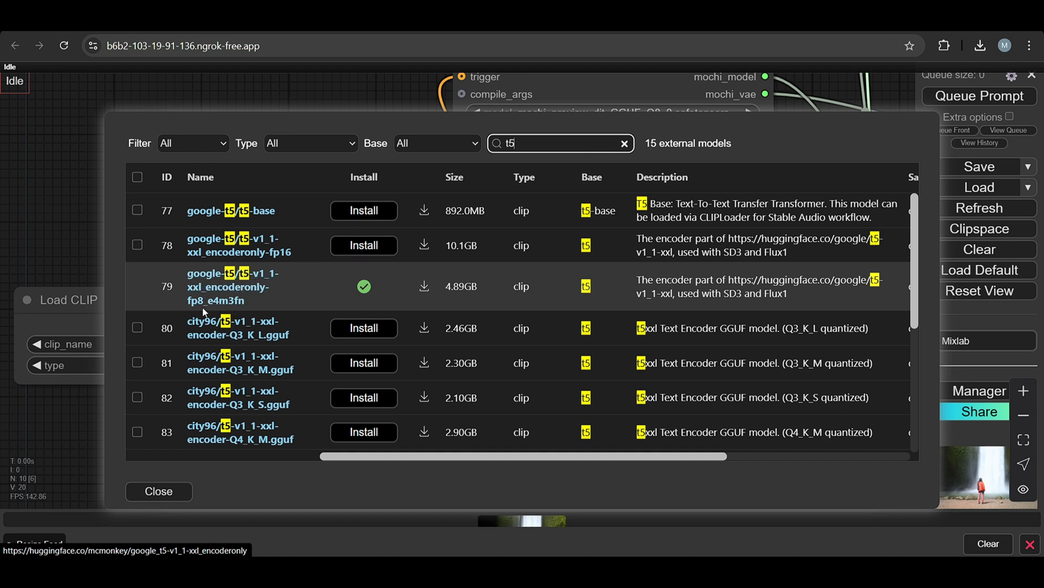
mouse_move(323, 296)
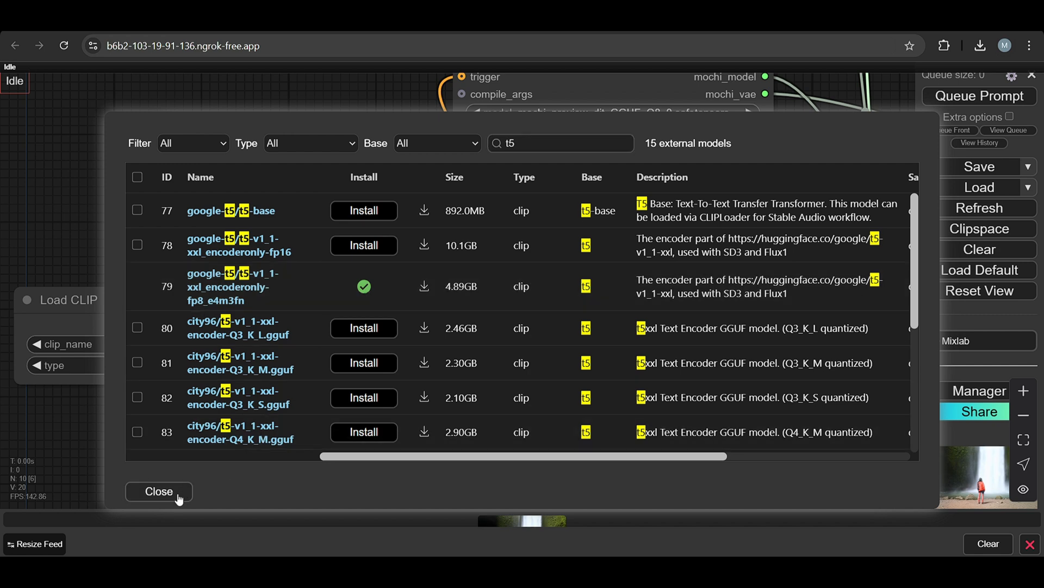
click(159, 491)
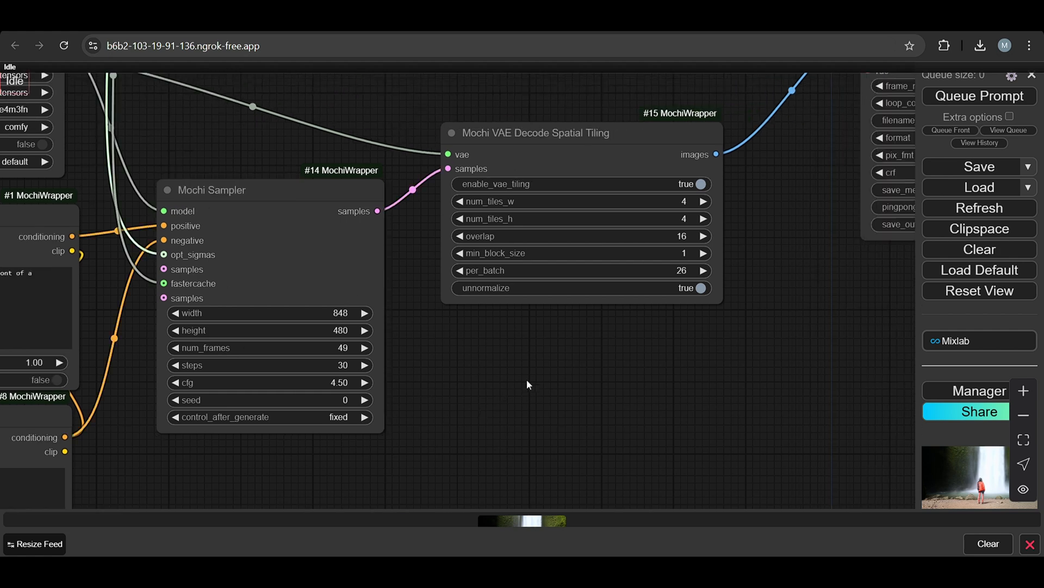
drag(533, 133, 543, 146)
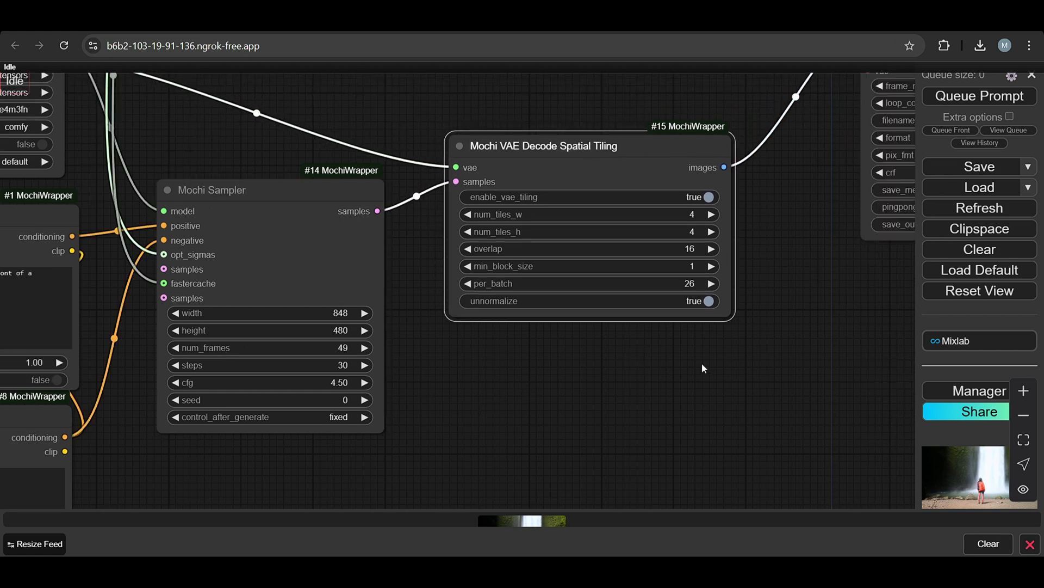
mouse_move(315, 286)
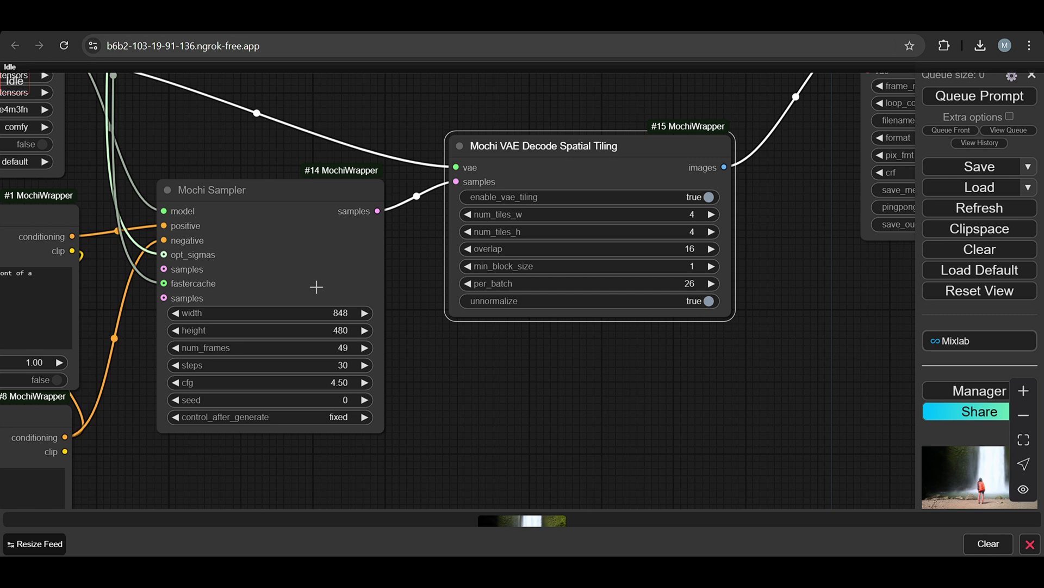
mouse_move(329, 293)
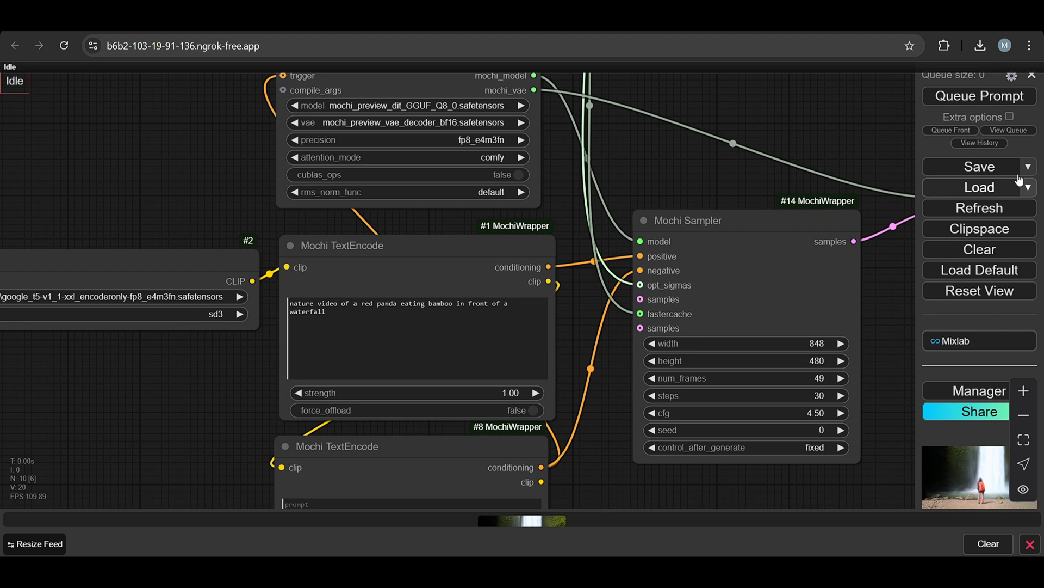
Step: Queue the workflow so the Mochi Sampler starts generating the red panda video
click(978, 96)
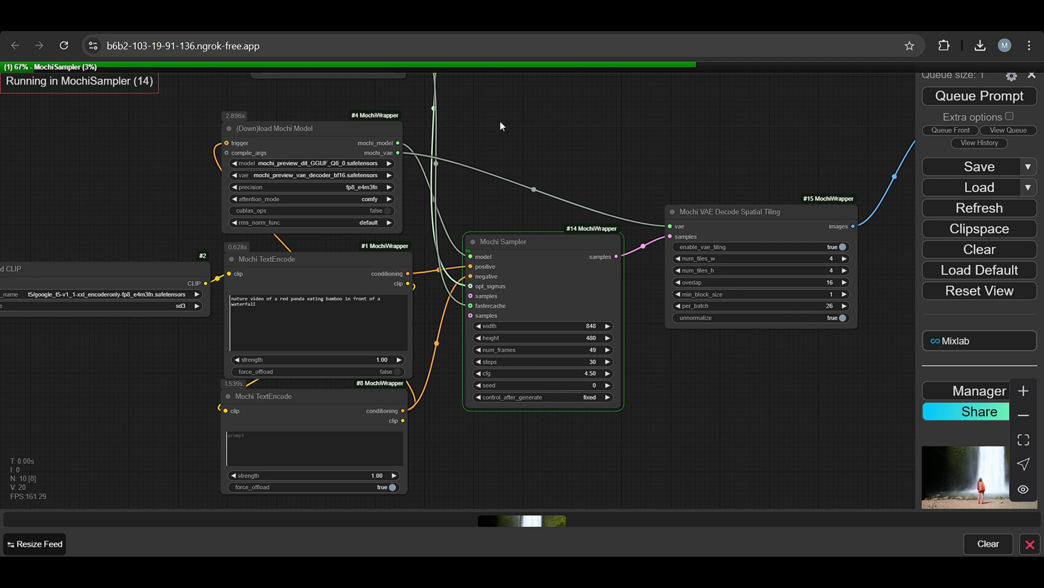
mouse_move(553, 137)
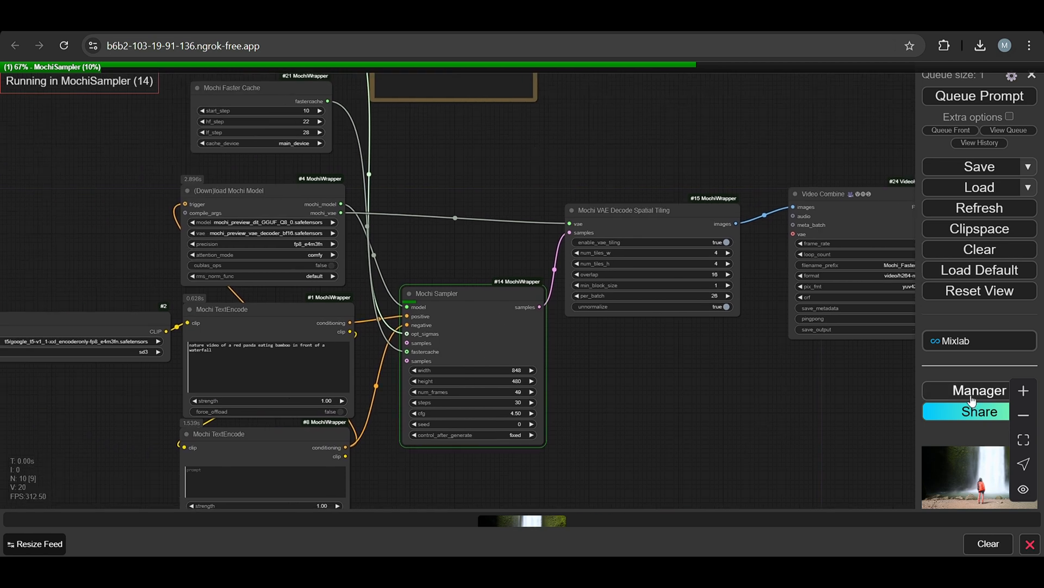
Step: Search the Custom Nodes Manager for 'mochi', returning only ComfyUI-MochiEdit
click(979, 391)
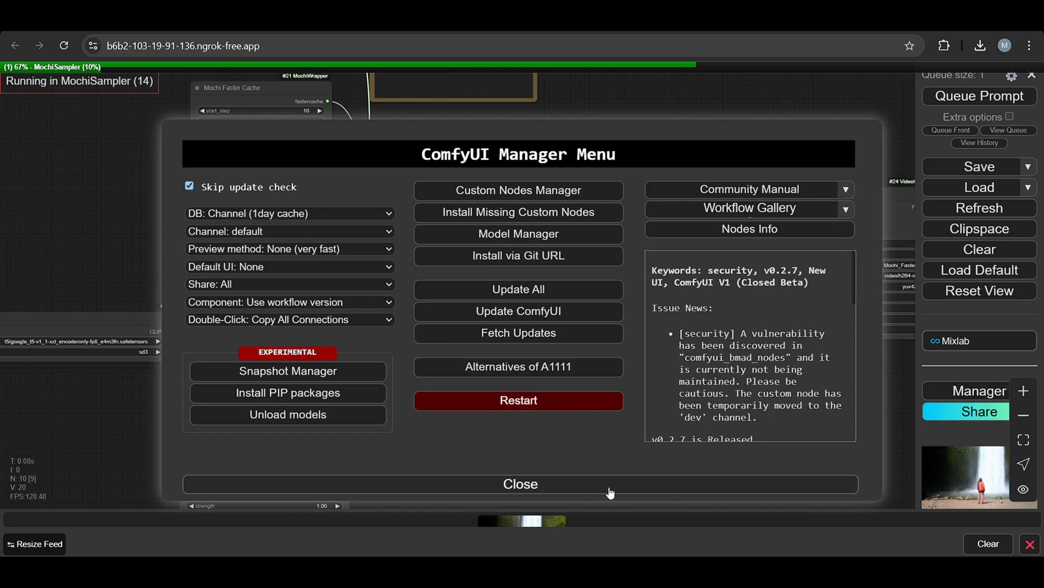
click(520, 483)
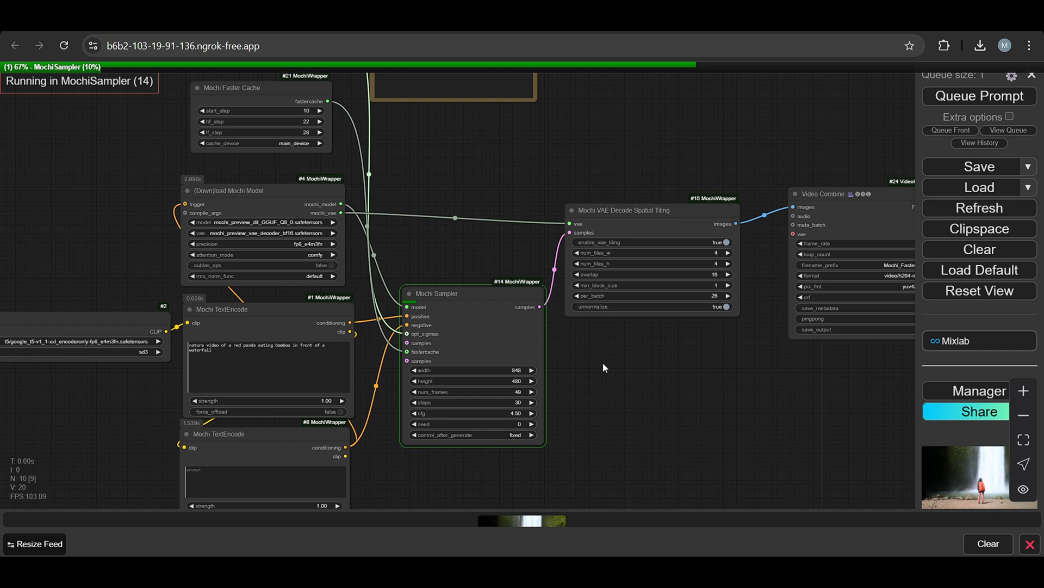
click(981, 391)
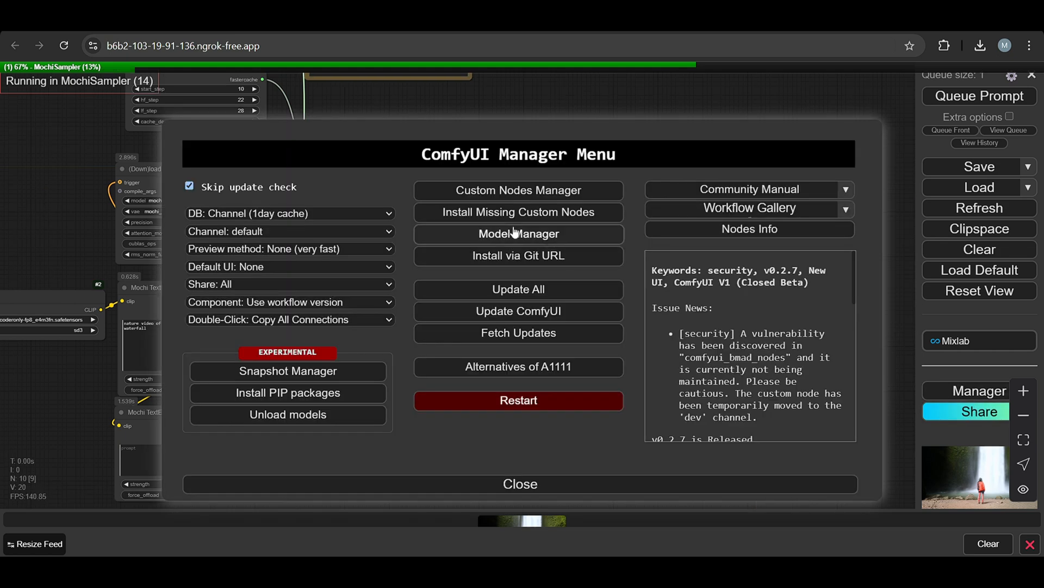
mouse_move(210, 464)
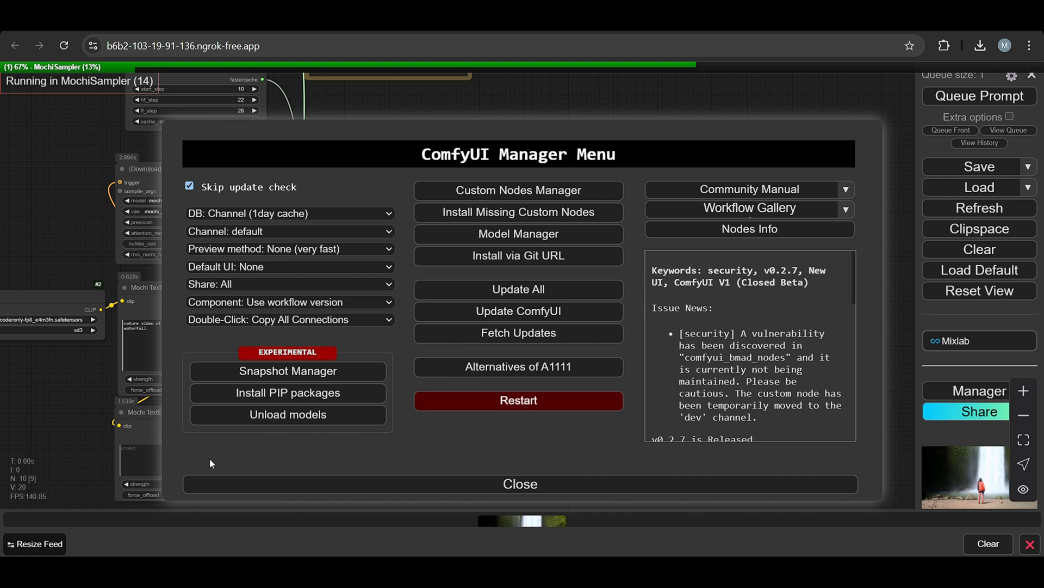
click(518, 190)
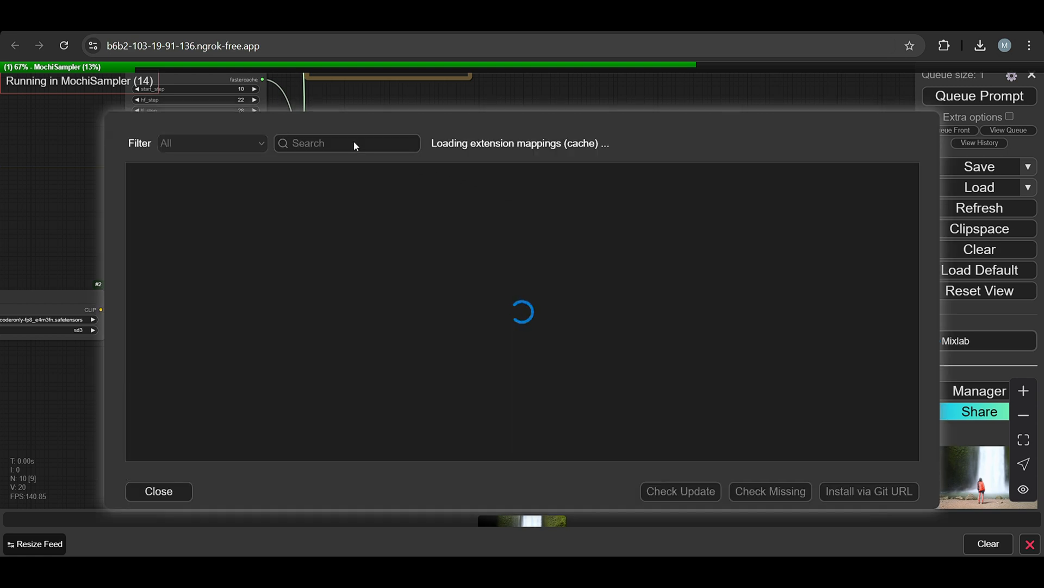
text(mochi)
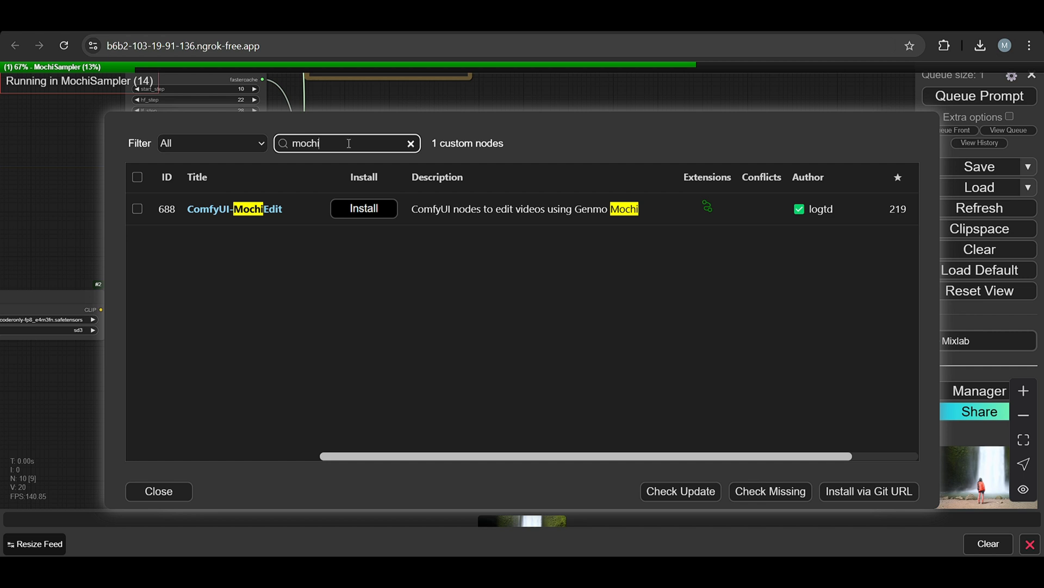
mouse_move(753, 240)
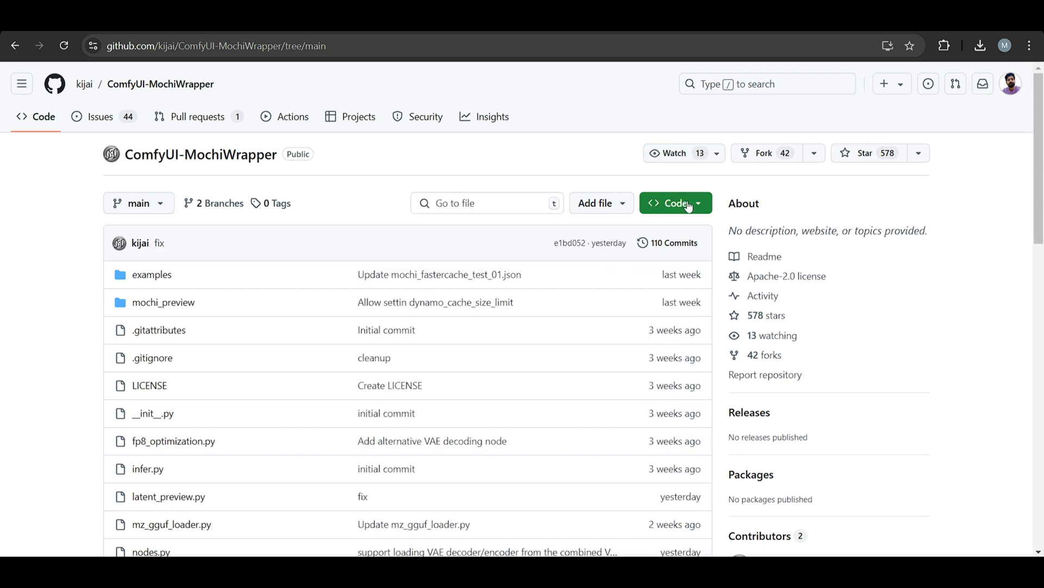
Step: Show the HTTPS clone address of the ComfyUI-MochiWrapper repository
click(676, 202)
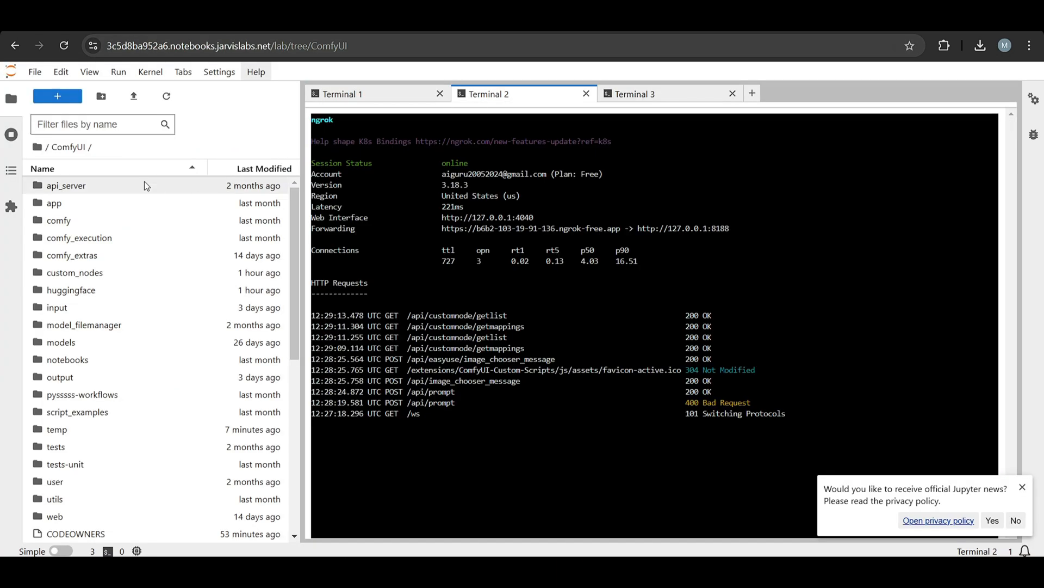
Step: Start a git clone of MochiWrapper in a new terminal inside ComfyUI/custom_nodes, then return to ComfyUI
click(75, 272)
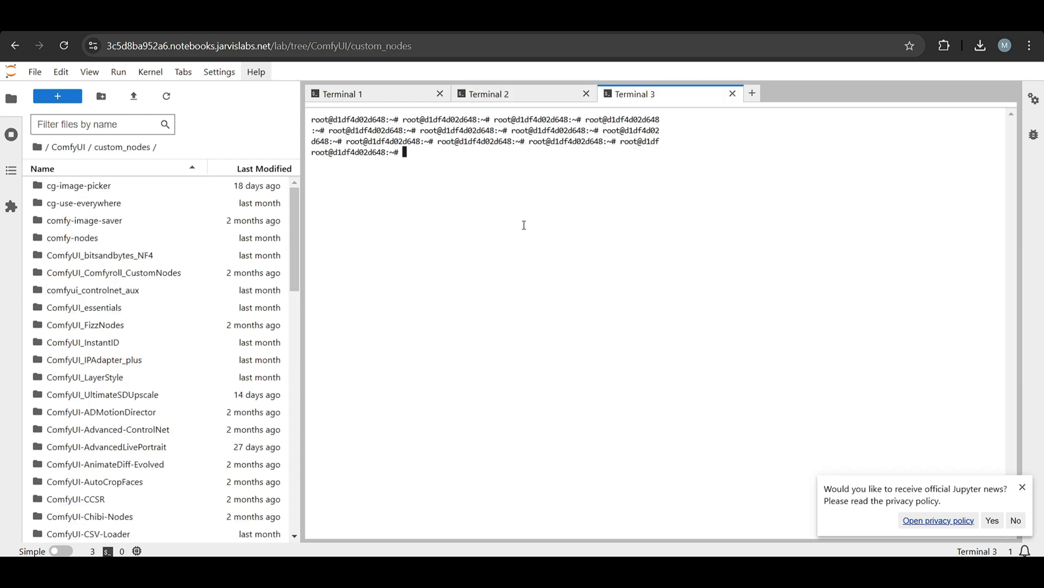
text(gi)
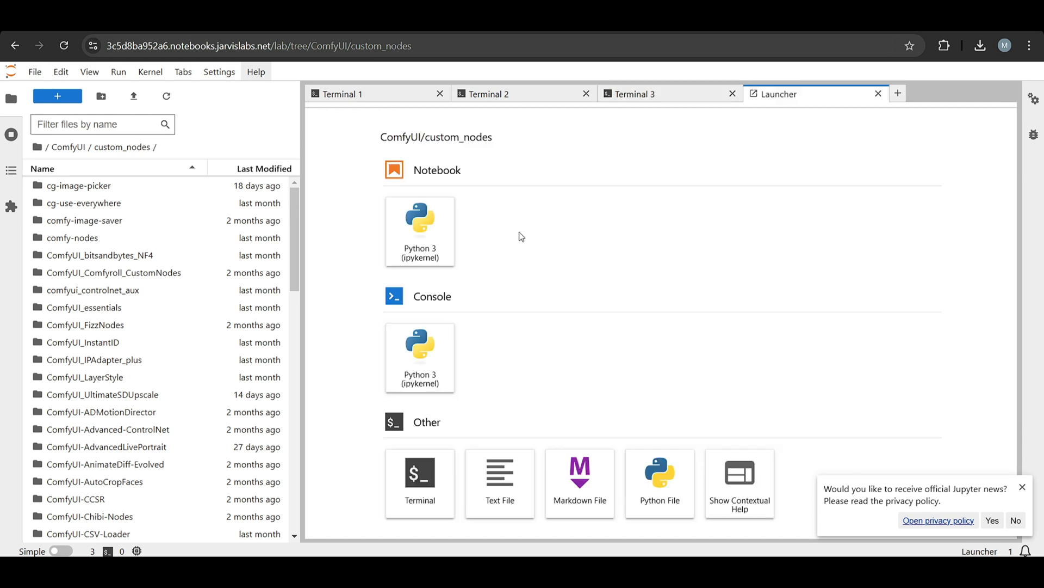
click(419, 479)
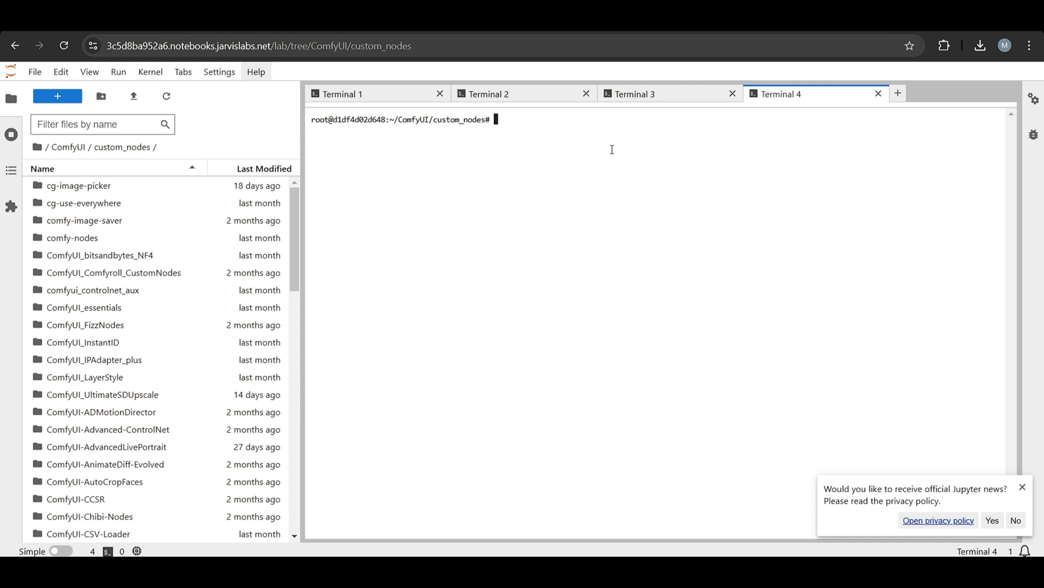
text(gi)
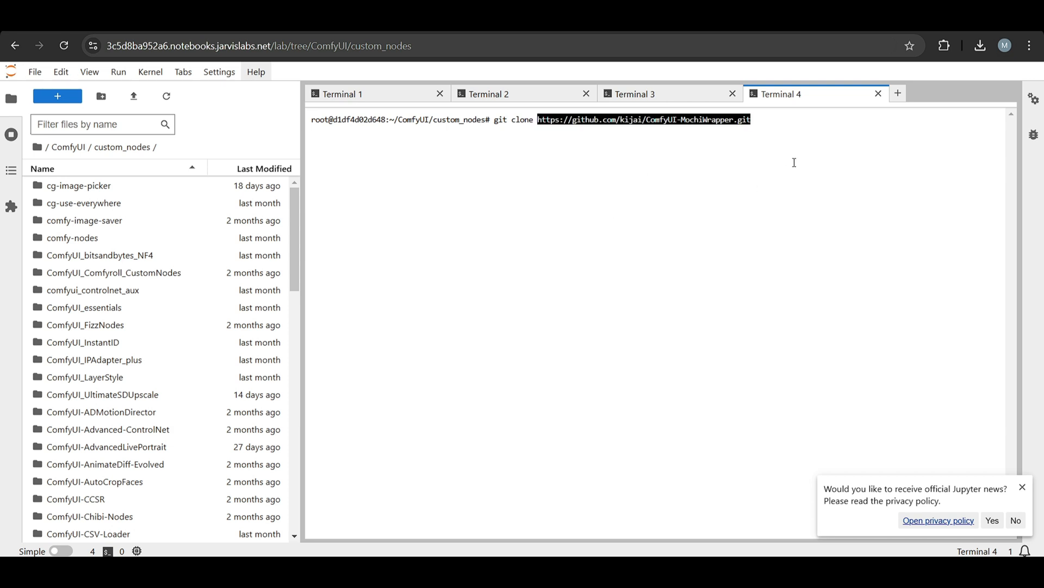
mouse_move(750, 173)
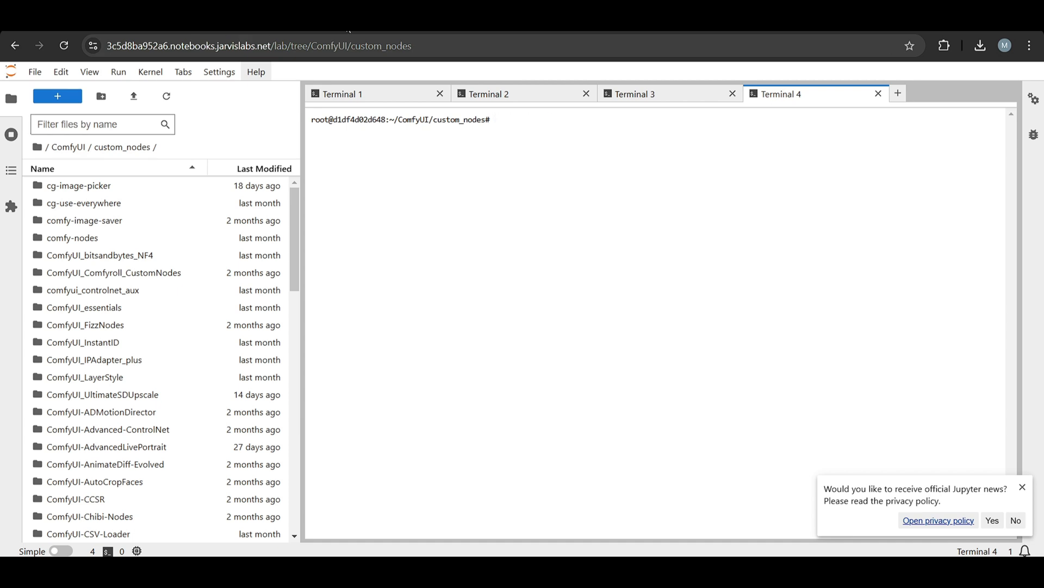
click(183, 45)
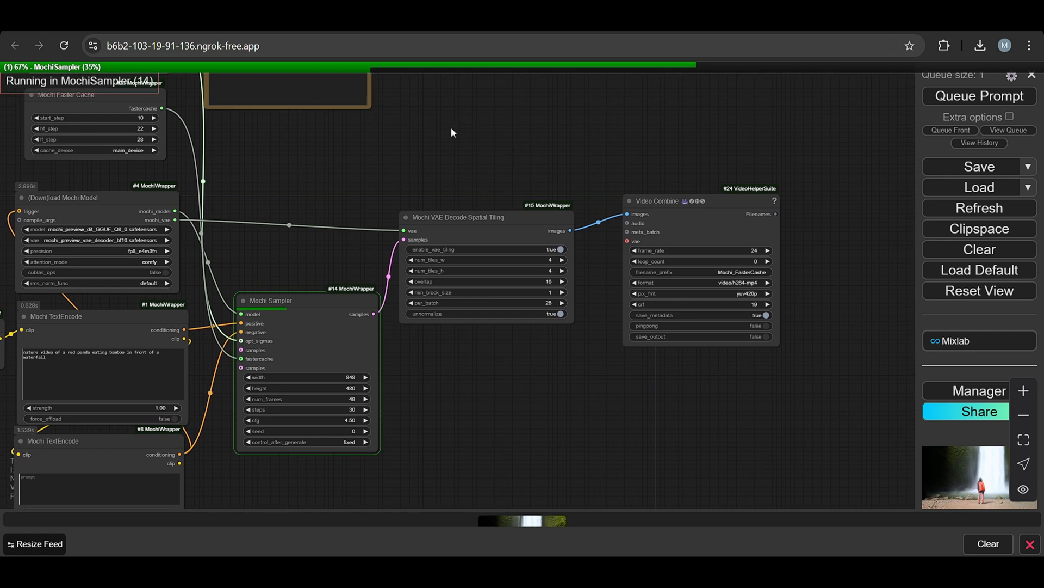
drag(452, 132, 533, 314)
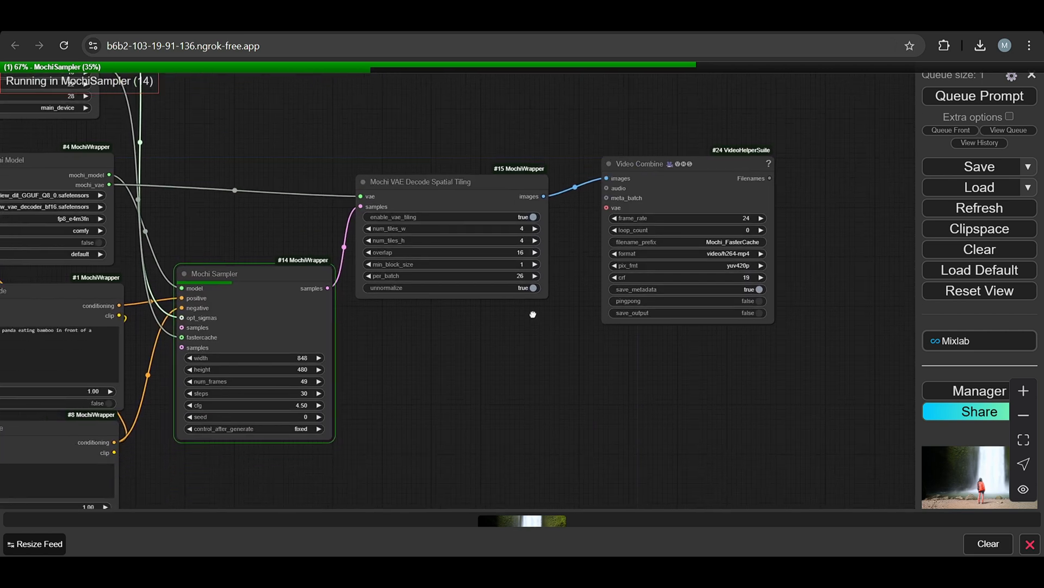